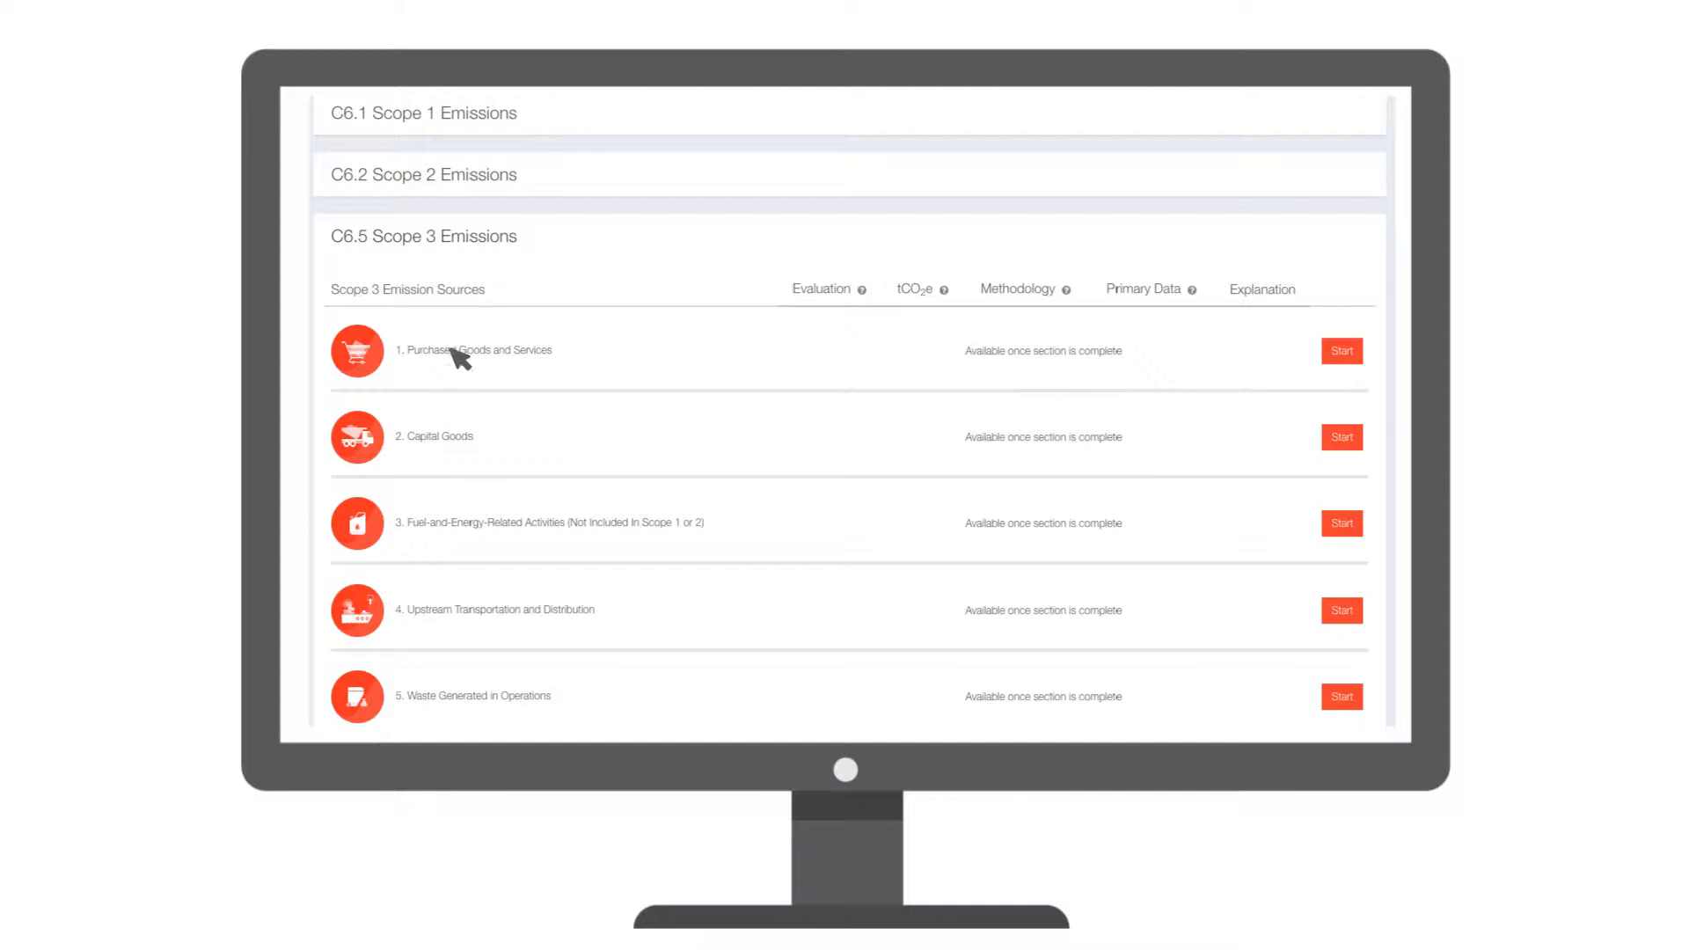
Start the Stationary Source Fuel Combustion questionnaire from the expanded C6.1 Scope 1 list
{"action": "left_click", "coordinate": [1341, 350]}
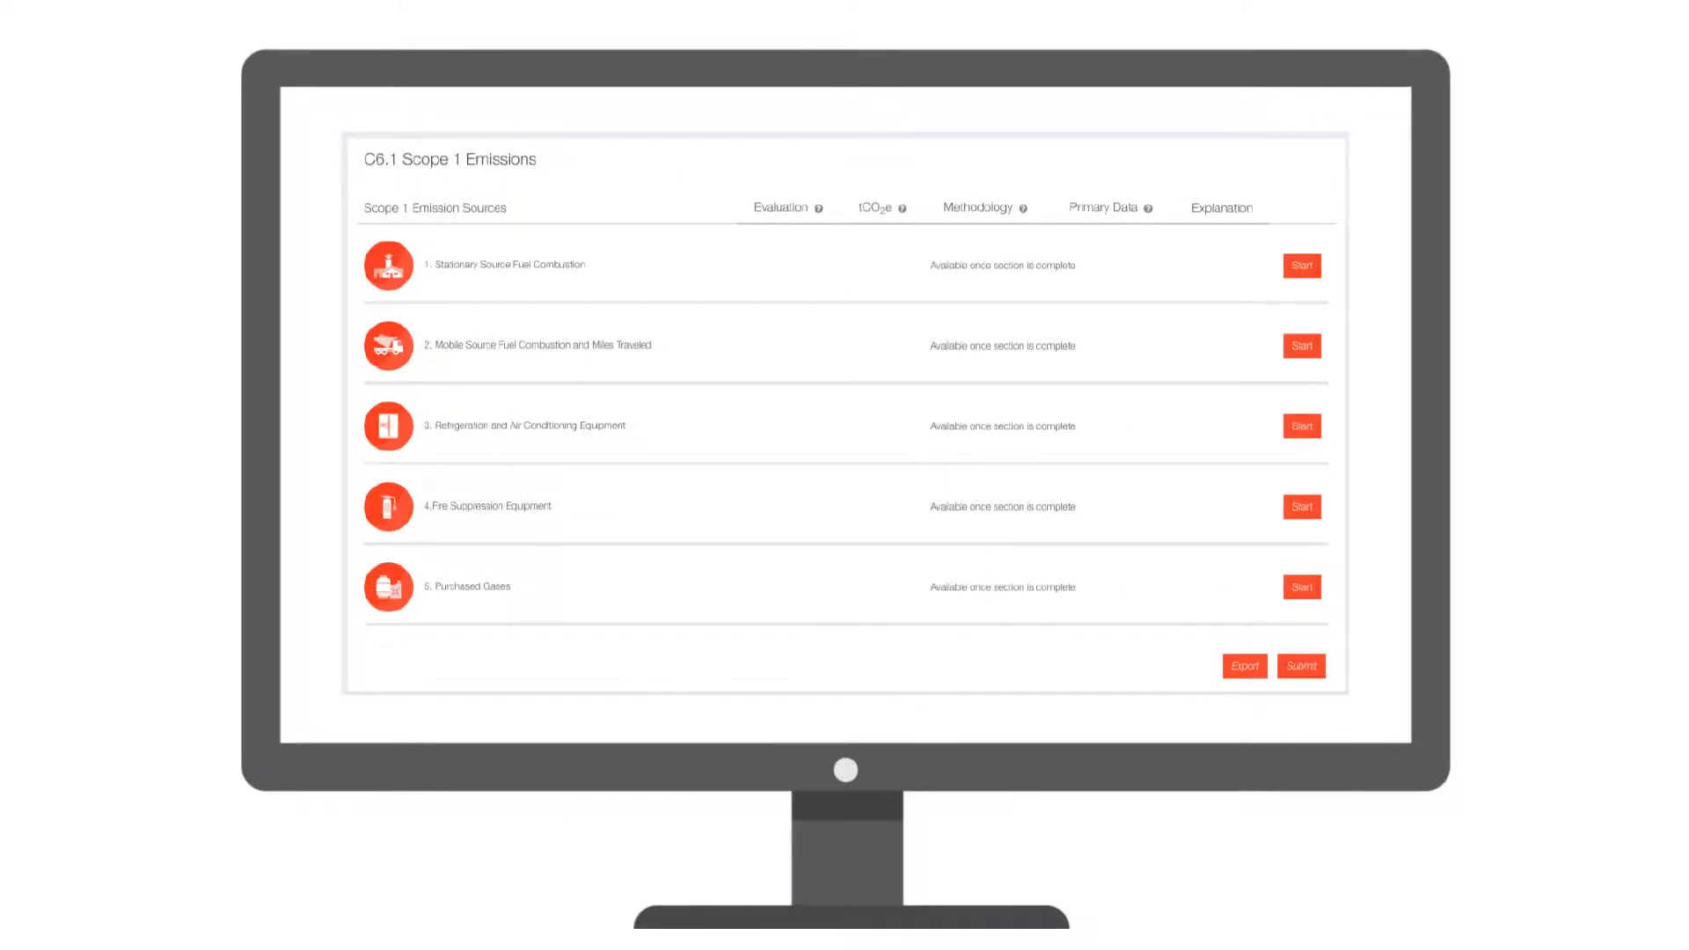
{"action": "left_click", "coordinate": [1302, 264]}
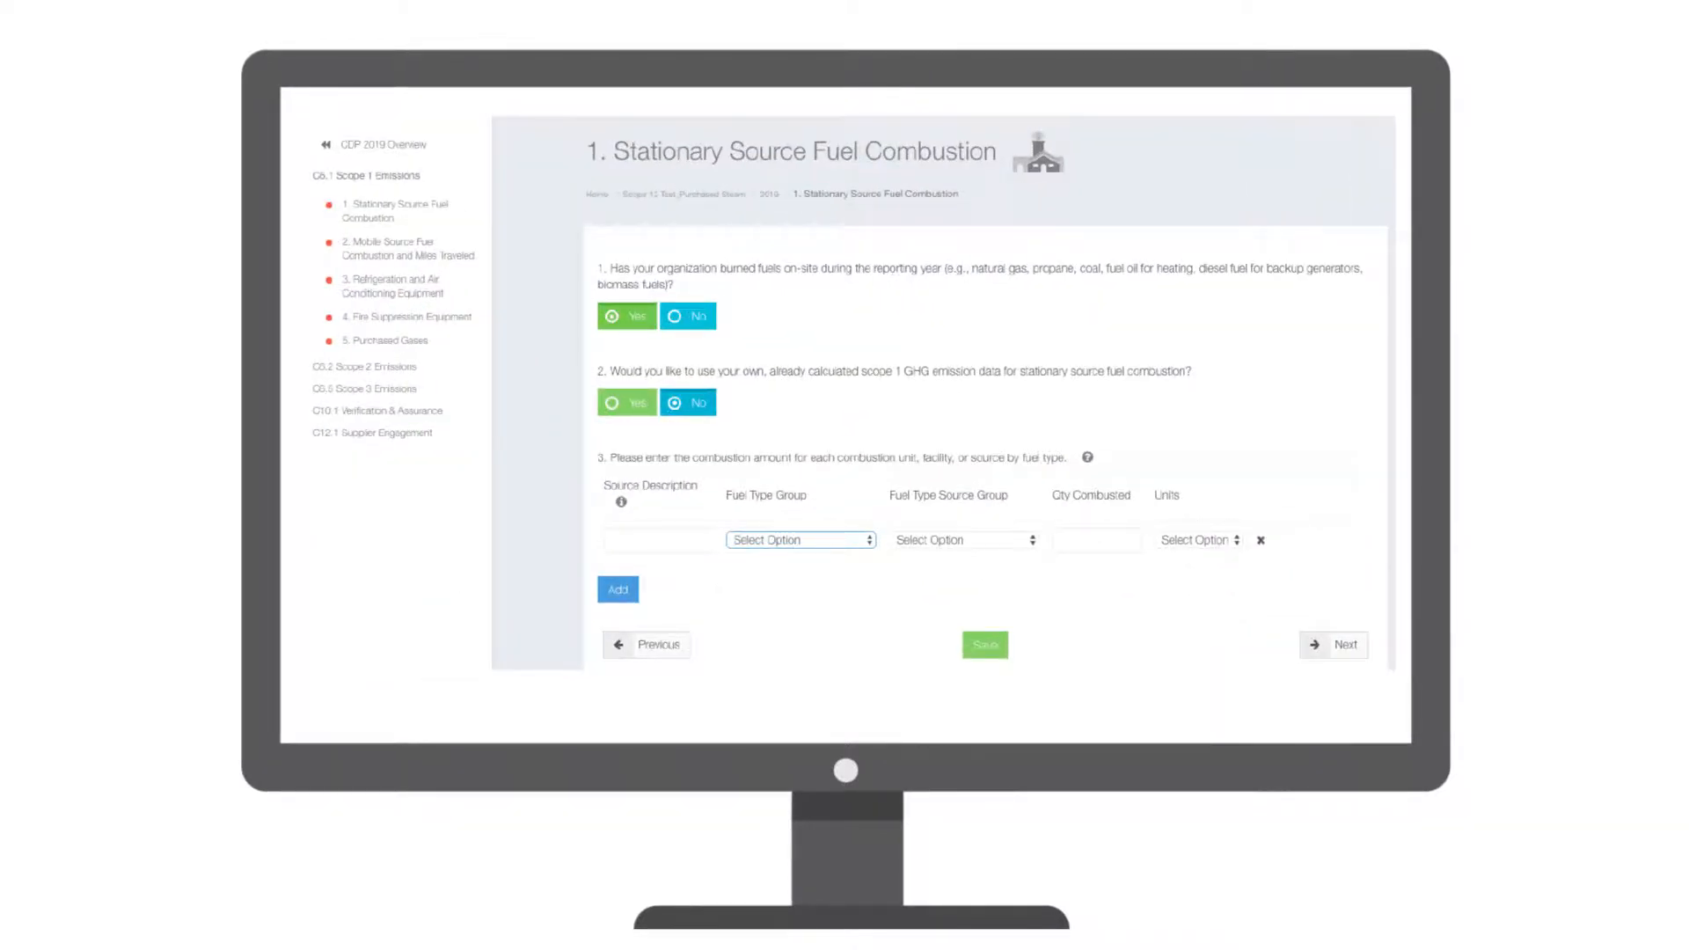